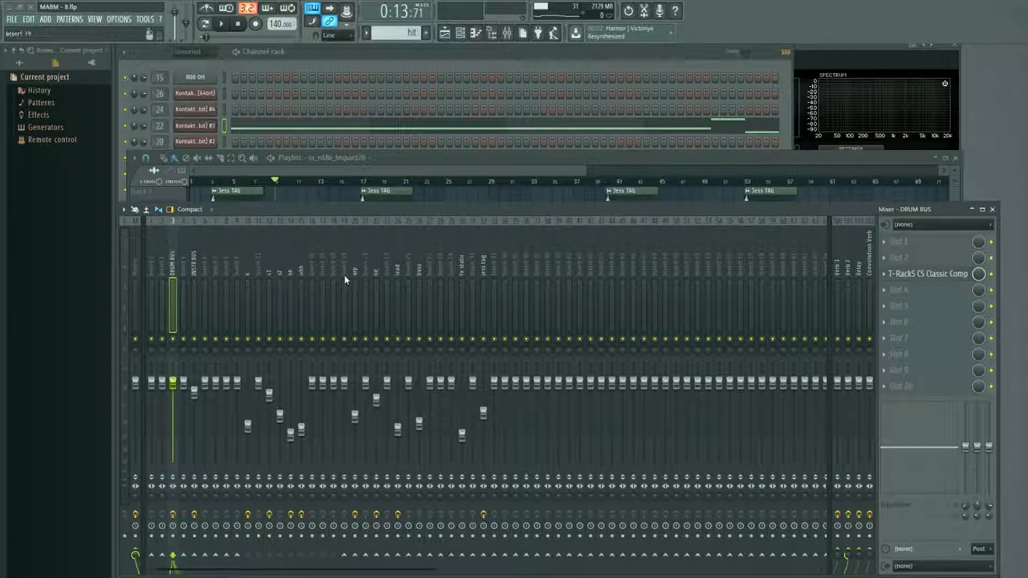
{"action": "mouse_move", "coordinate": [197, 280]}
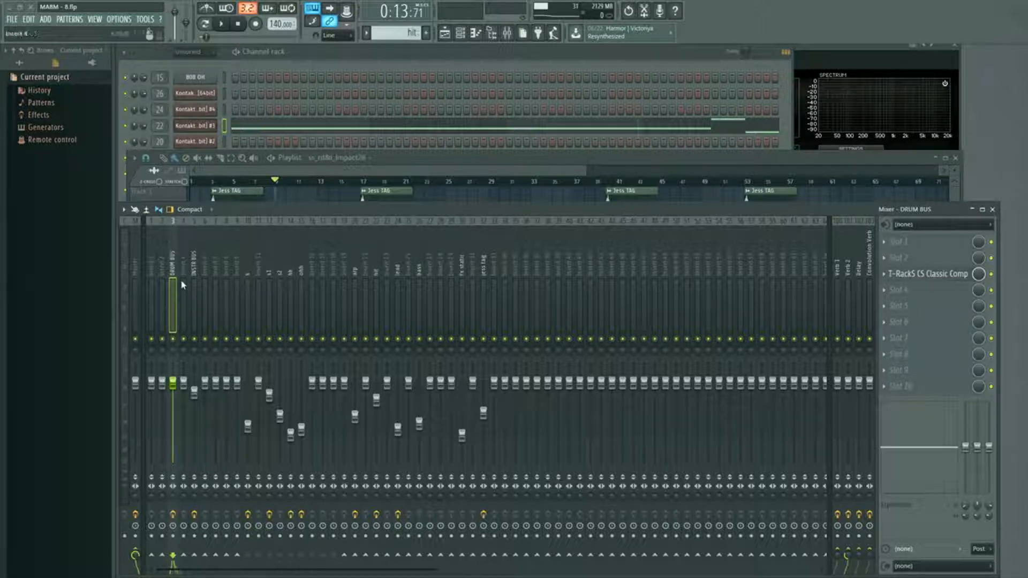
Audition the T-RackS Classic Comp on the drum bus by playing and stopping the song
{"action": "left_click", "coordinate": [195, 289]}
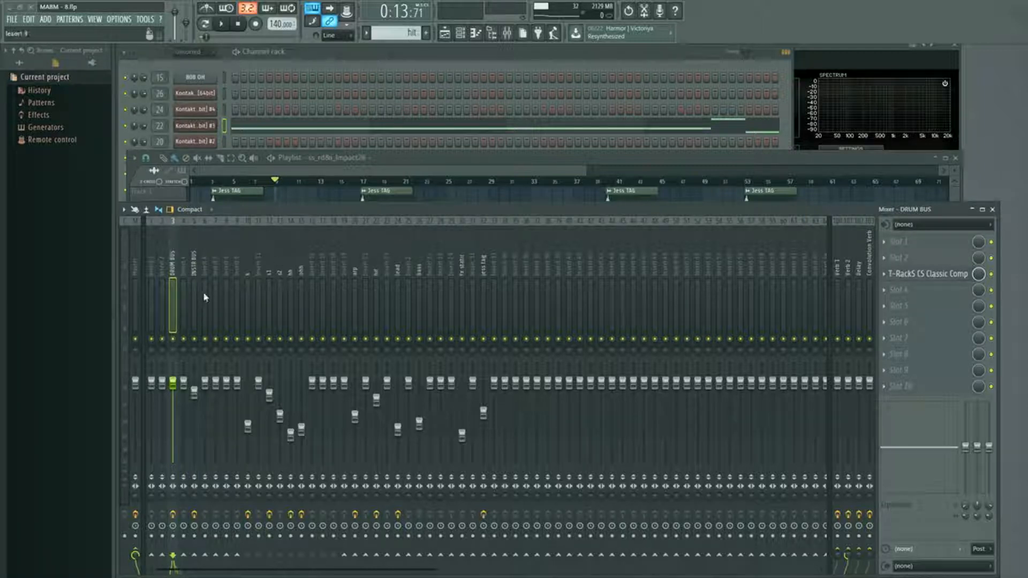
{"action": "mouse_move", "coordinate": [275, 406]}
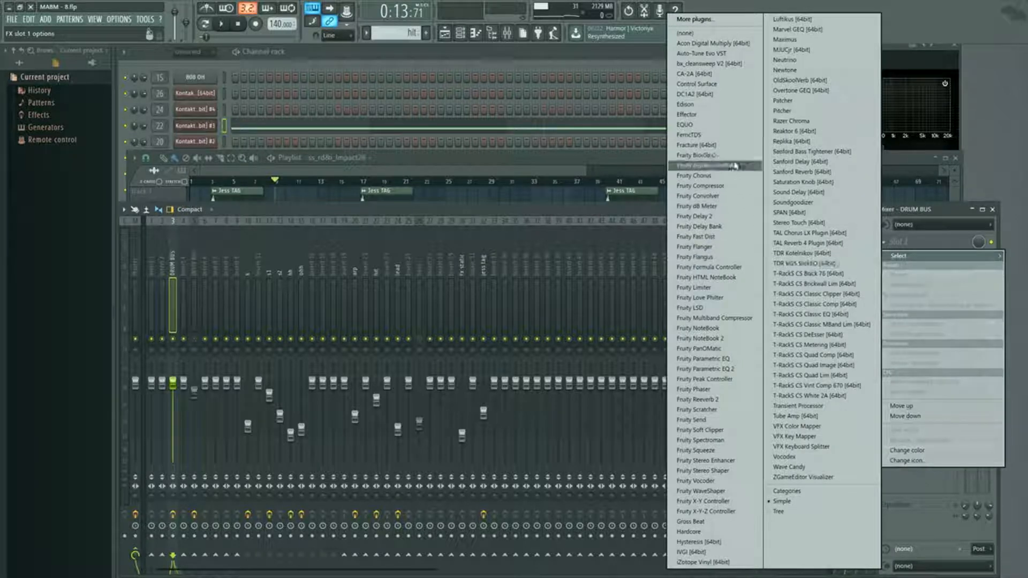
{"action": "mouse_move", "coordinate": [798, 202]}
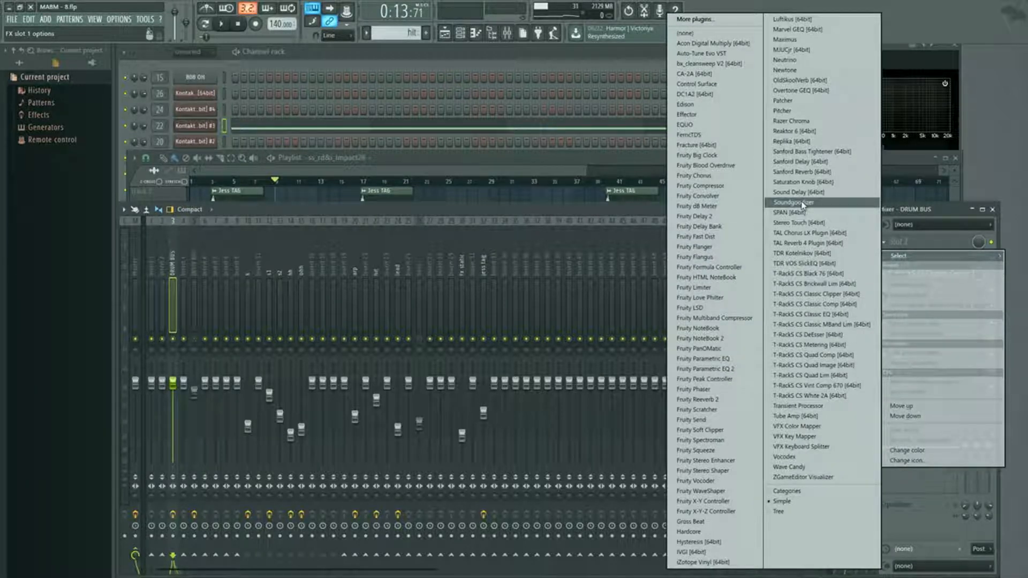
{"action": "mouse_move", "coordinate": [807, 171]}
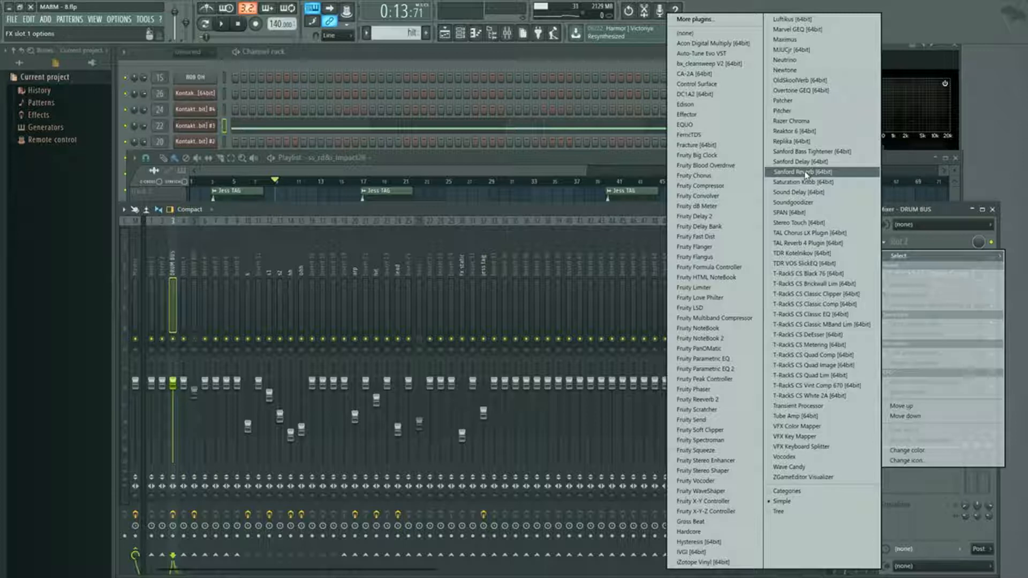
{"action": "mouse_move", "coordinate": [726, 368]}
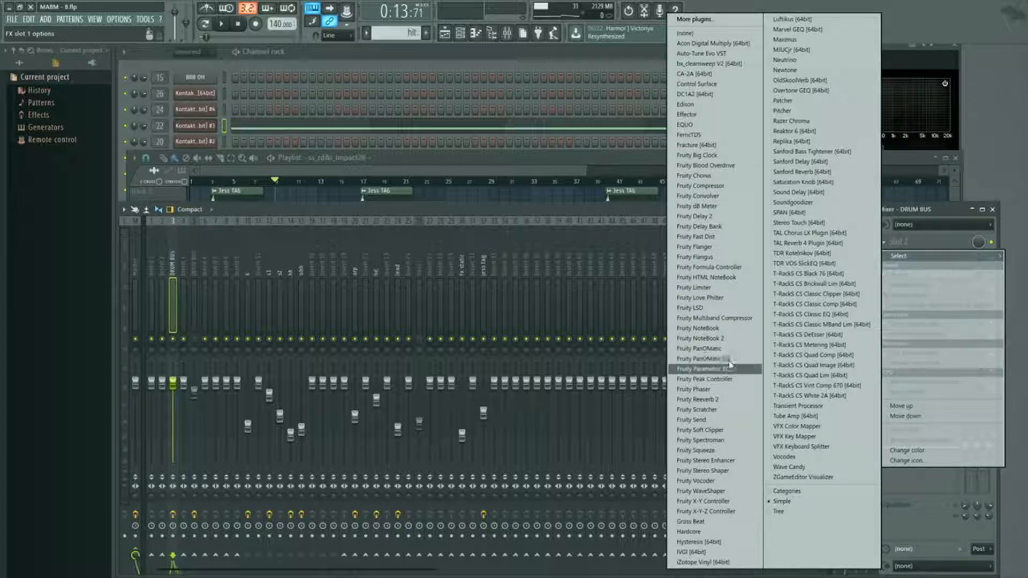
{"action": "mouse_move", "coordinate": [736, 372]}
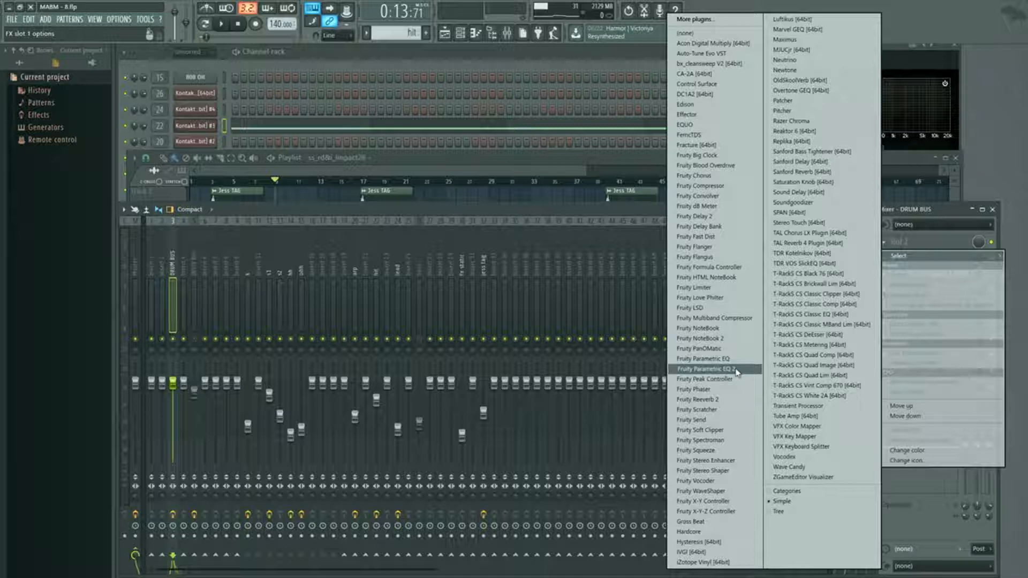
{"action": "mouse_move", "coordinate": [723, 255]}
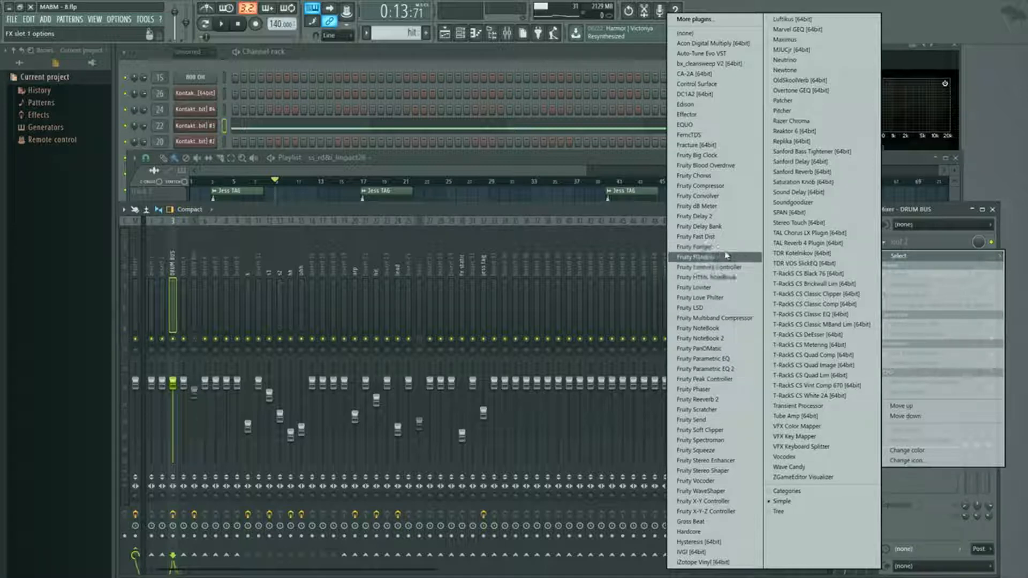
{"action": "mouse_move", "coordinate": [726, 227]}
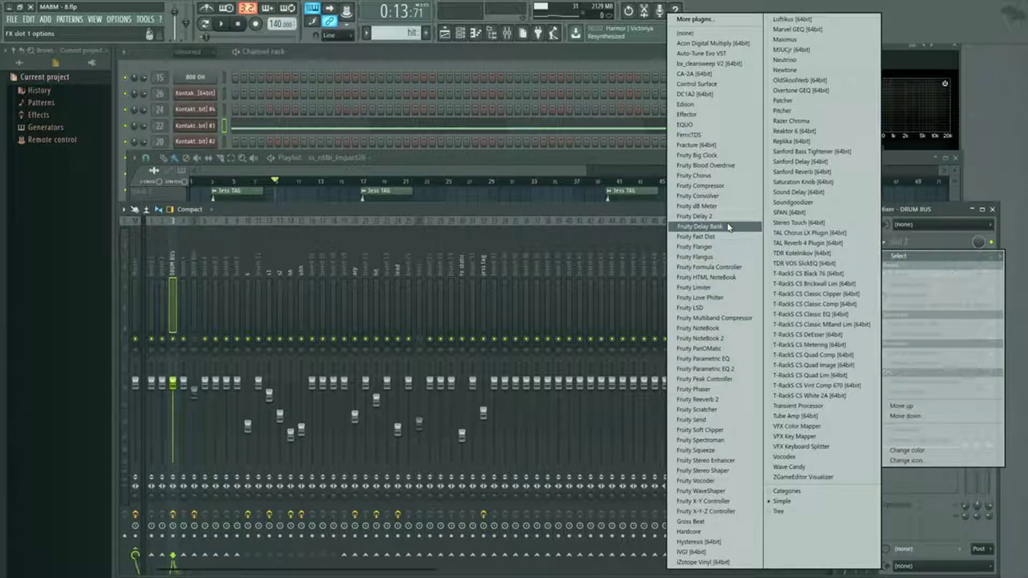
{"action": "mouse_move", "coordinate": [728, 227]}
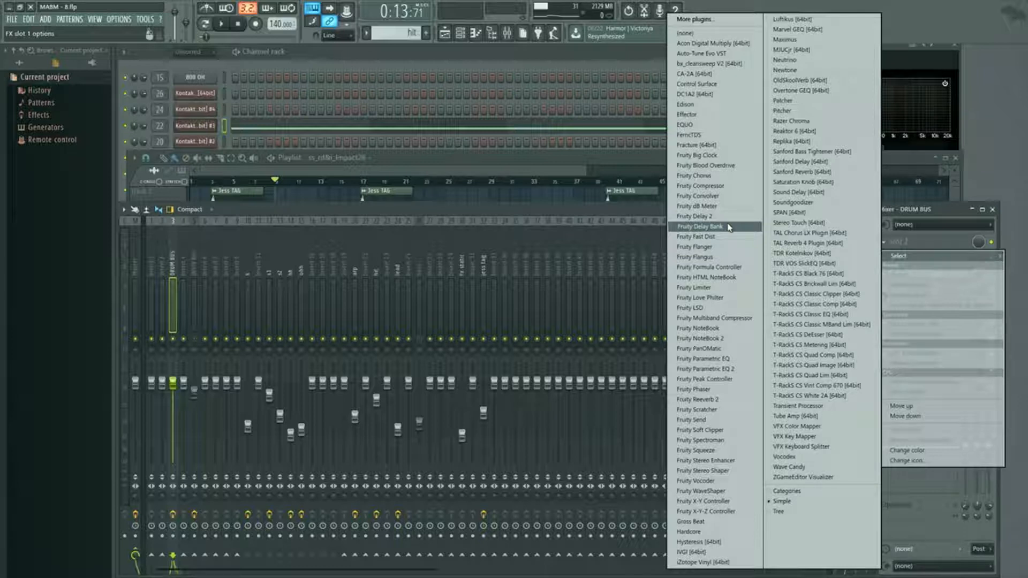
{"action": "mouse_move", "coordinate": [816, 294]}
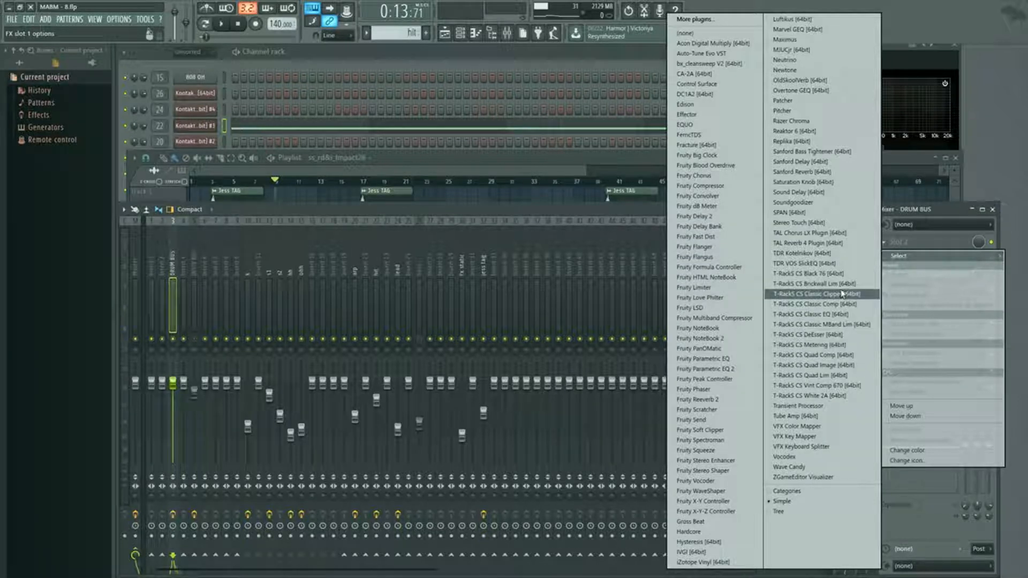
{"action": "mouse_move", "coordinate": [820, 284]}
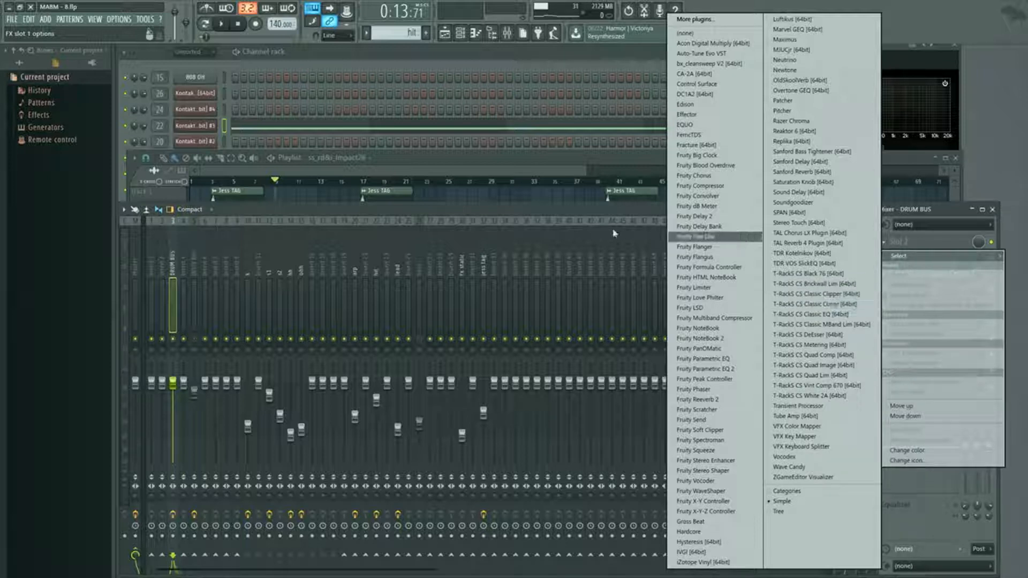
{"action": "left_click", "coordinate": [812, 303]}
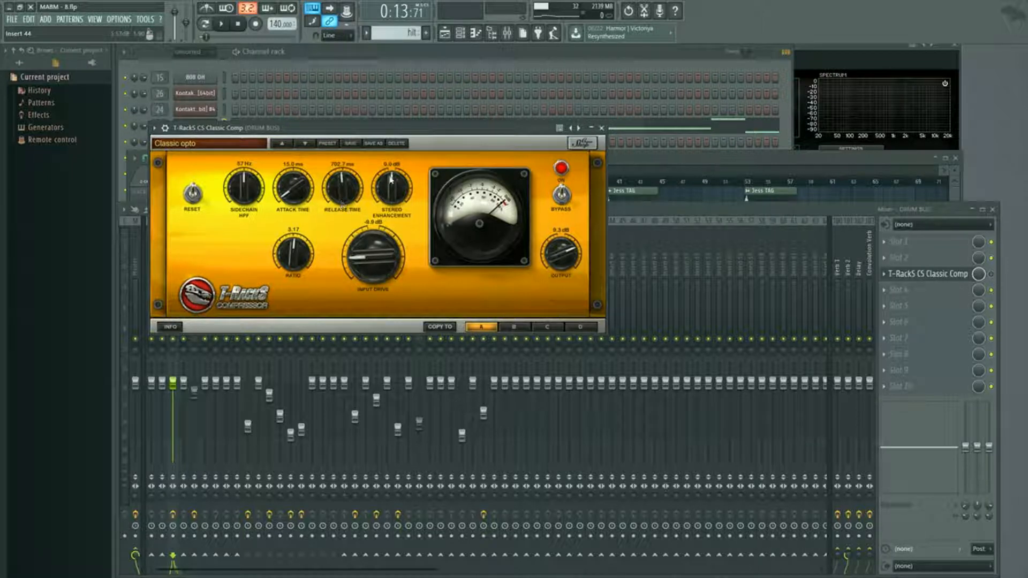
{"action": "left_click", "coordinate": [218, 25]}
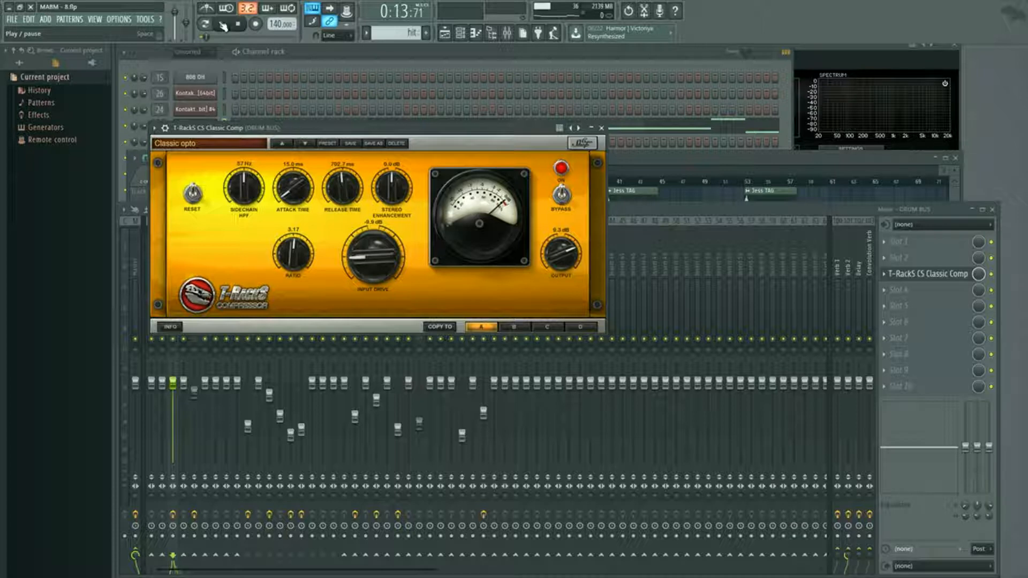
{"action": "left_click", "coordinate": [223, 24]}
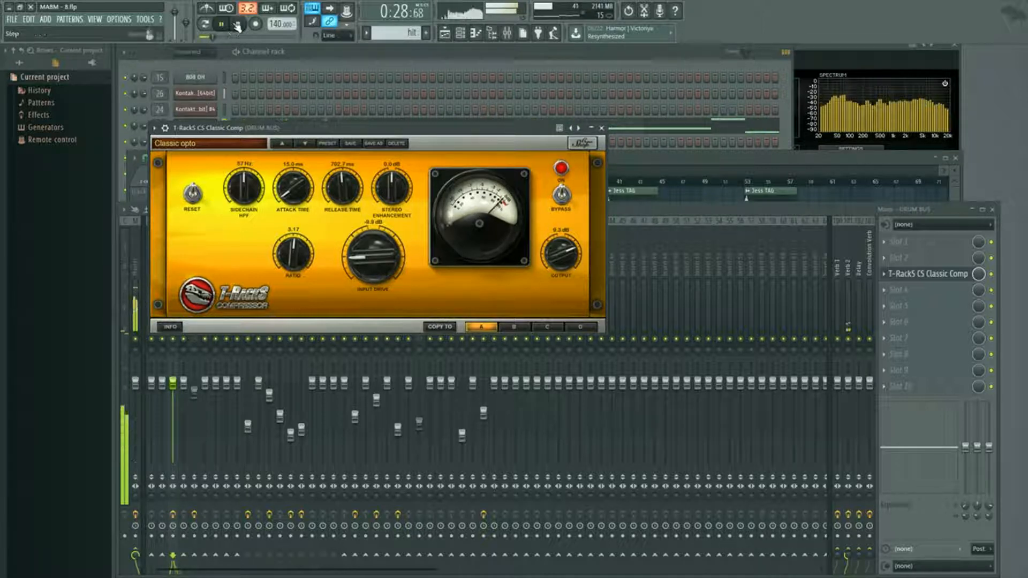
{"action": "left_click", "coordinate": [603, 126]}
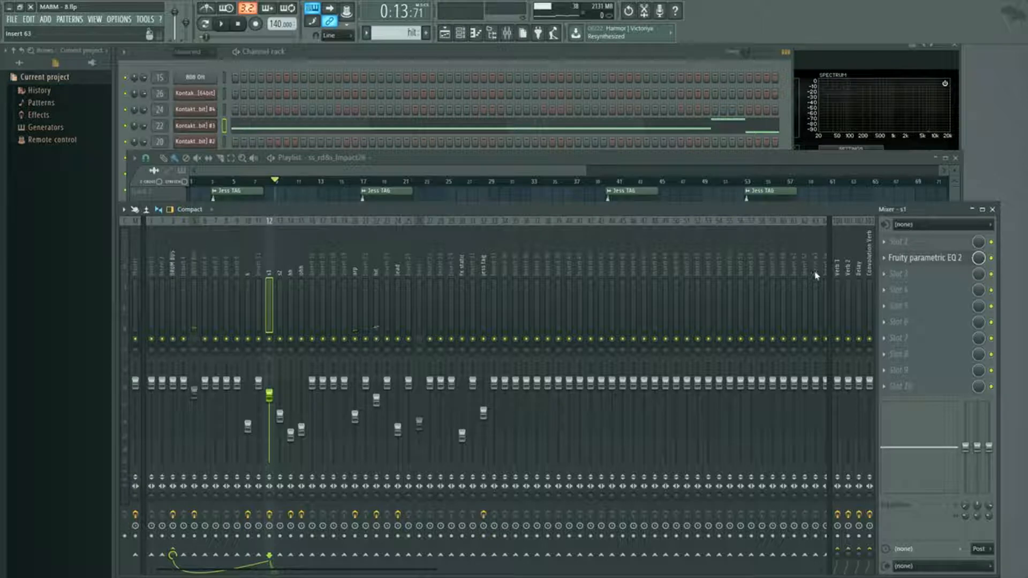
View the Fruity Parametric EQ 2 curve on track s1 and close its editor
{"action": "left_click", "coordinate": [931, 258]}
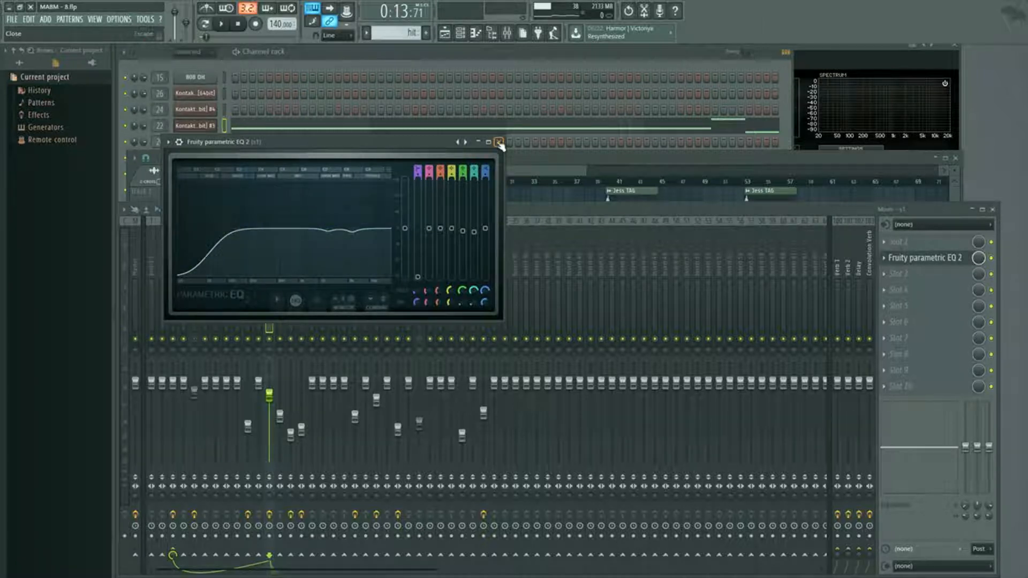
{"action": "left_click", "coordinate": [498, 142]}
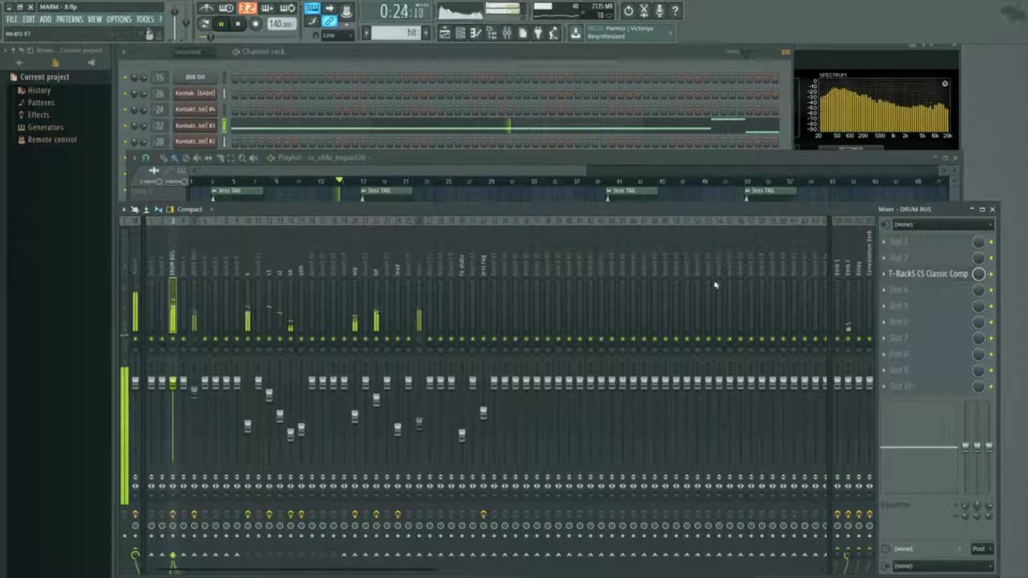
Load T-RackS CS Classic Clipper into FX slot 5 on track k, after Parametric EQ 2
{"action": "left_click", "coordinate": [236, 24]}
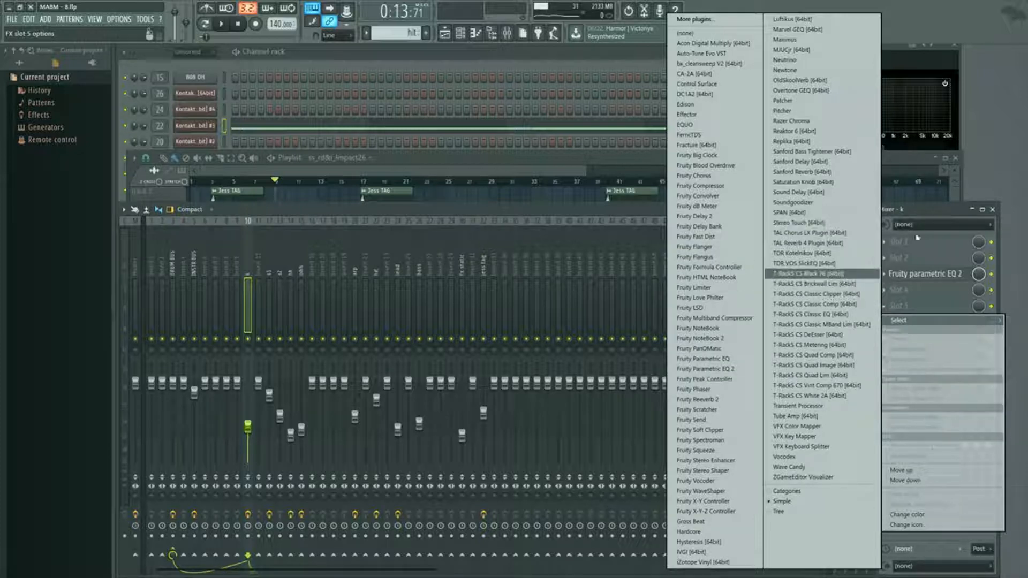
{"action": "left_click", "coordinate": [803, 293]}
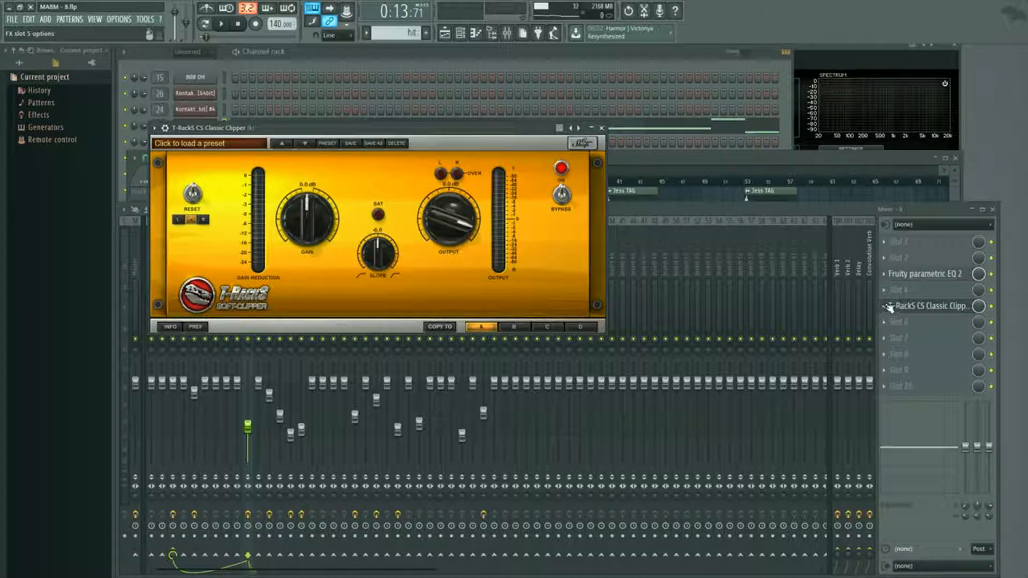
{"action": "right_click", "coordinate": [922, 306]}
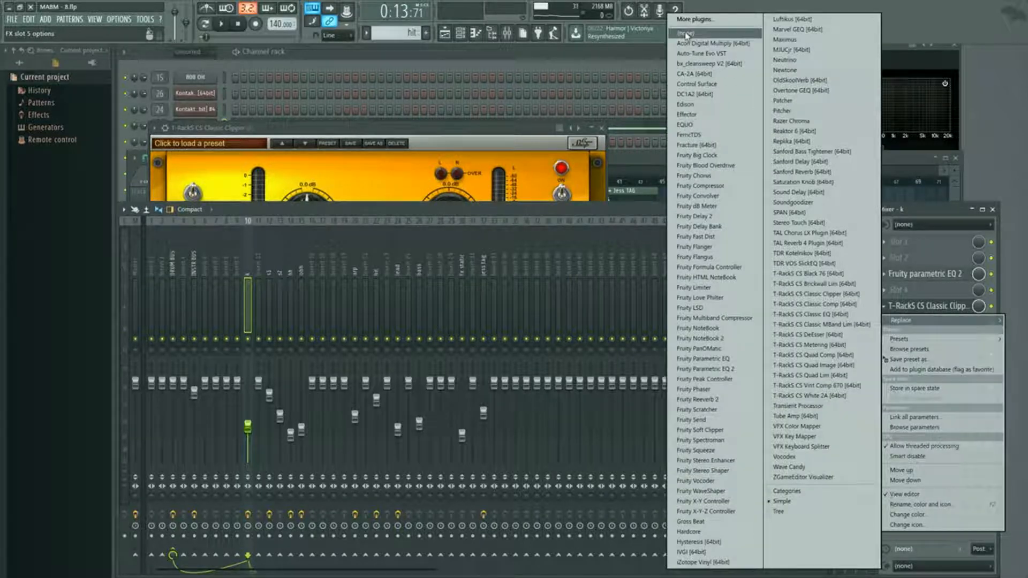